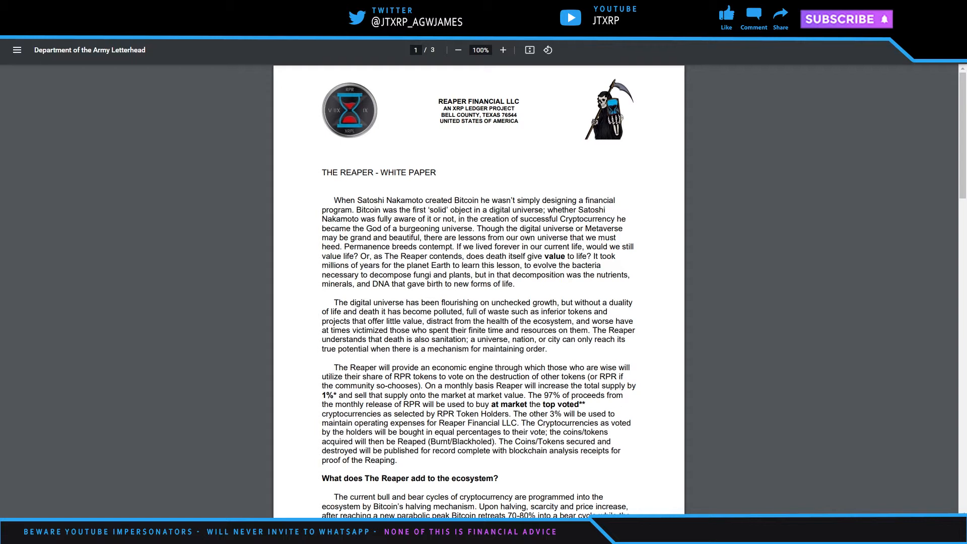
Scroll the Reaper white paper down to page 2 with the founder signature block.
{"action": "scroll", "scroll_direction": "down", "scroll_amount": 3}
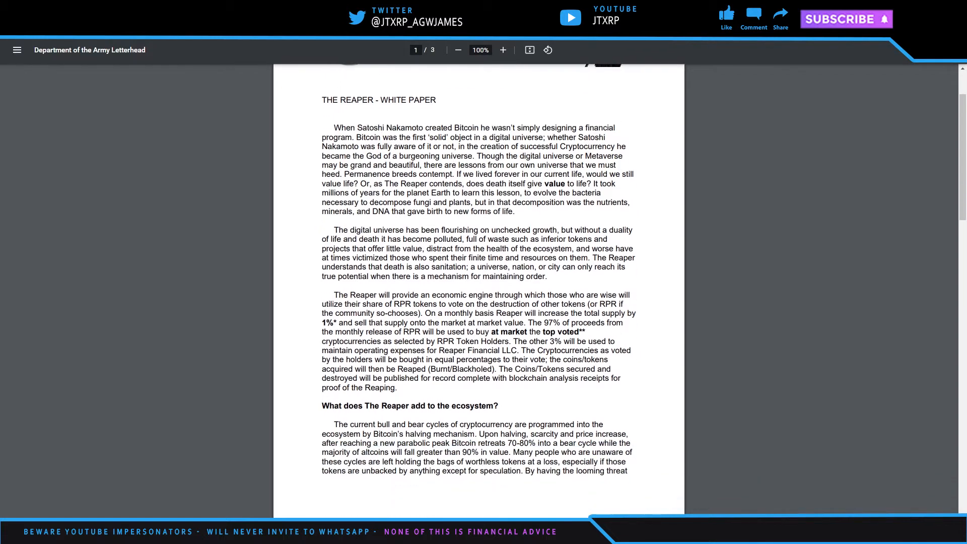
{"action": "scroll", "scroll_direction": "down", "scroll_amount": 3}
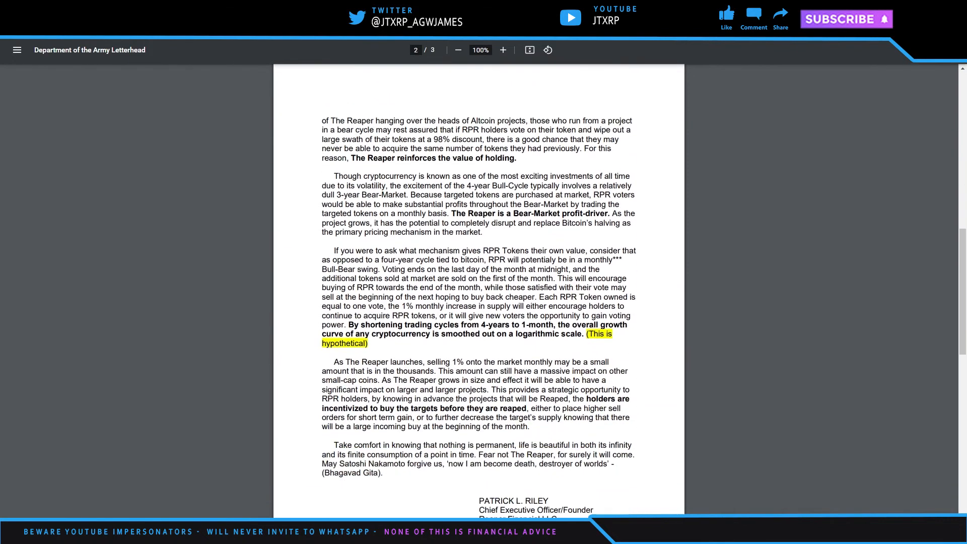
Scroll past the signature block to page 3 showing the three numbered footnotes.
{"action": "scroll", "scroll_direction": "down", "scroll_amount": 3}
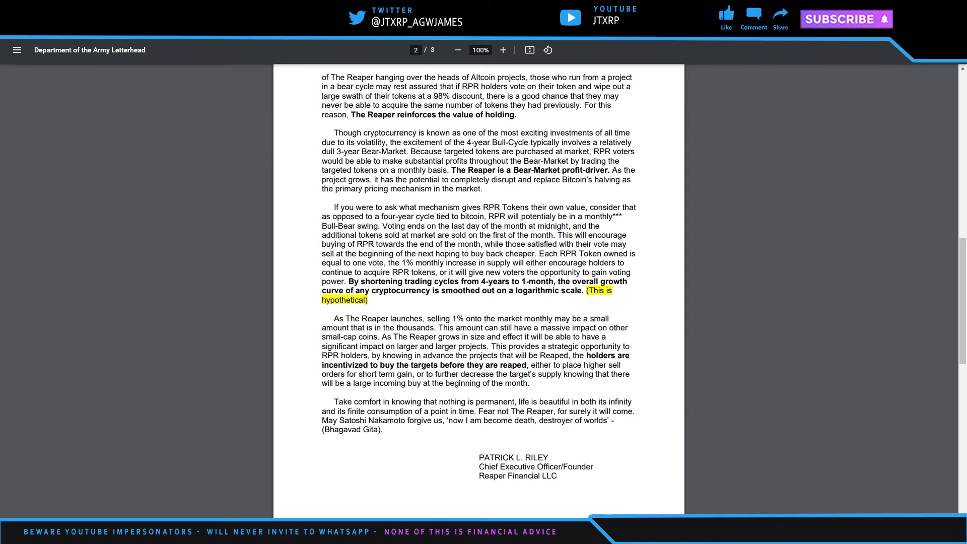
{"action": "scroll", "scroll_direction": "down", "scroll_amount": 3}
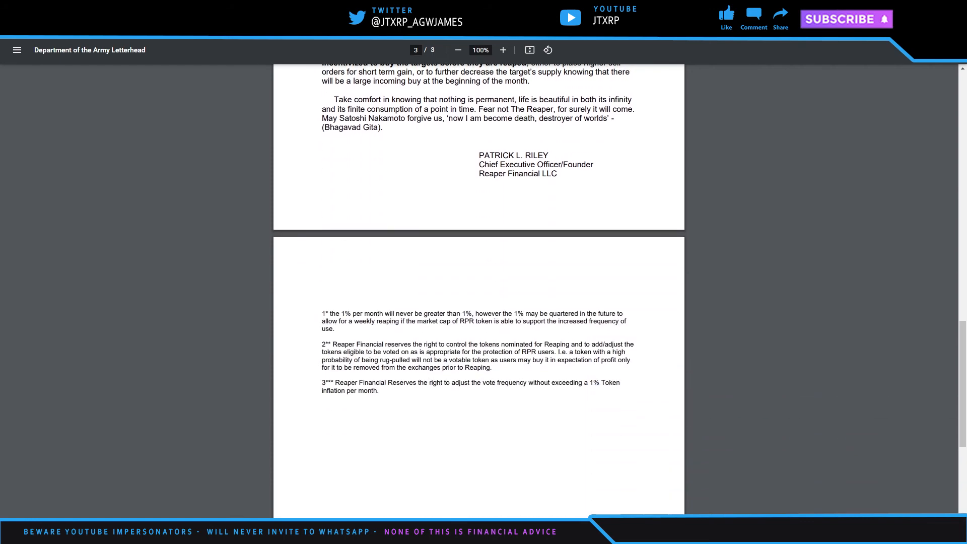
{"action": "scroll", "scroll_direction": "down", "scroll_amount": 3}
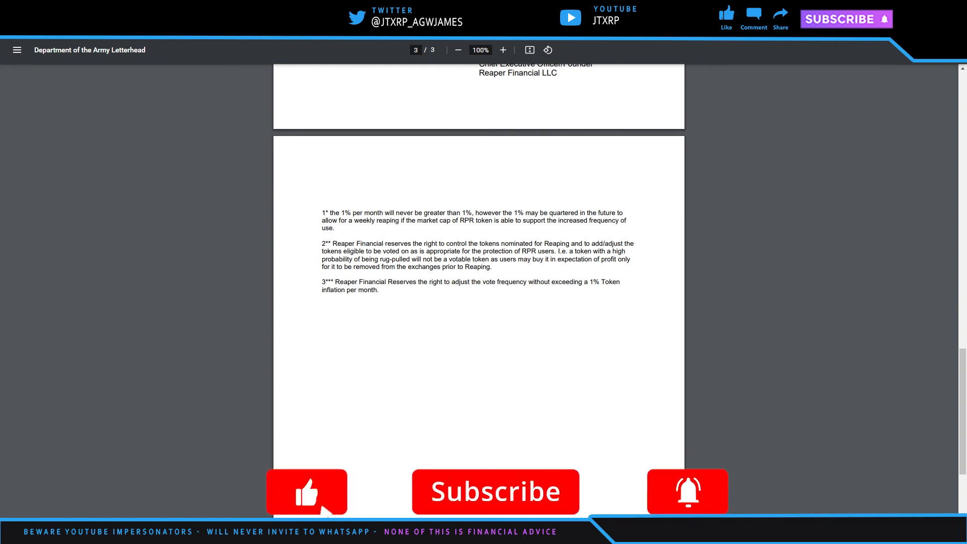
{"action": "left_click", "coordinate": [307, 492]}
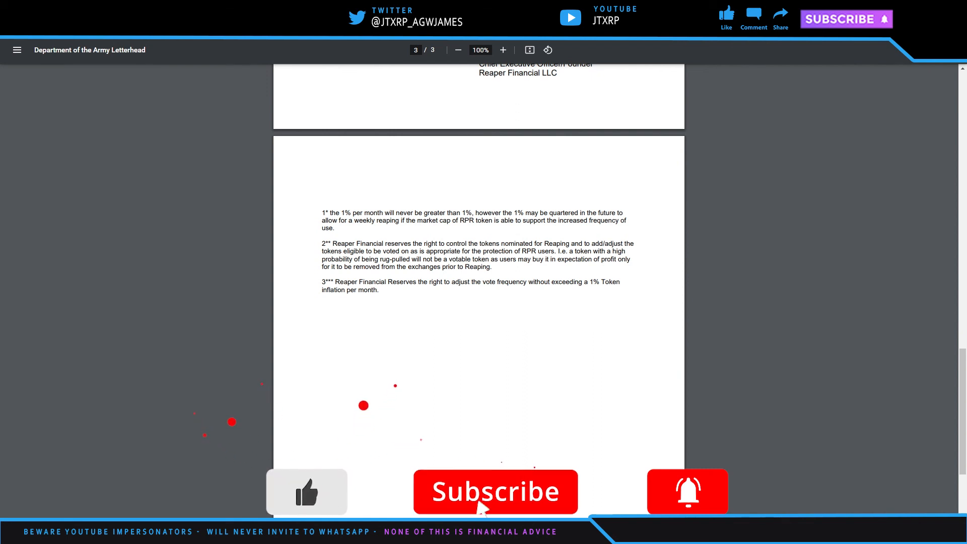